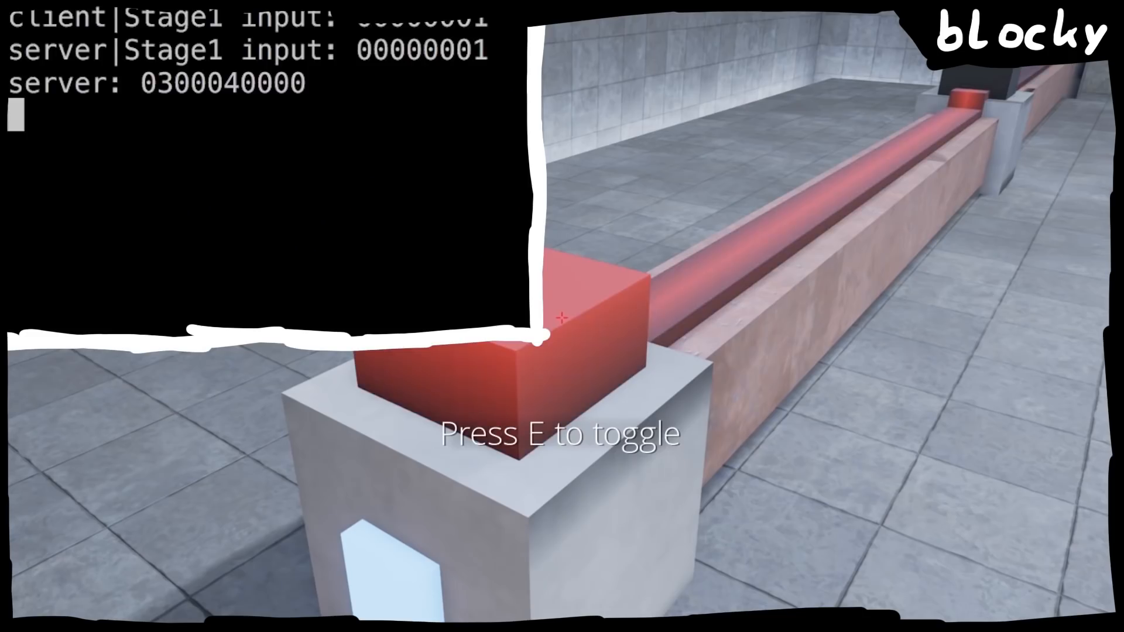
# Step: Toggle the red switch block twice with E while watching the proxy log's Stage1 reply
pyautogui.press('e')
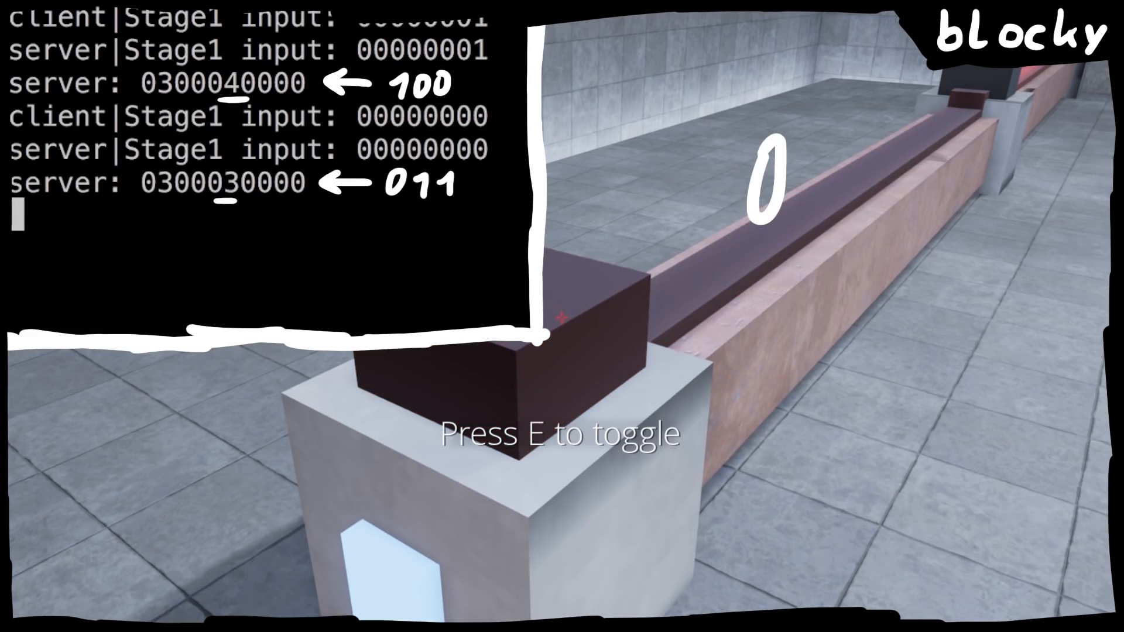
pyautogui.press('e')
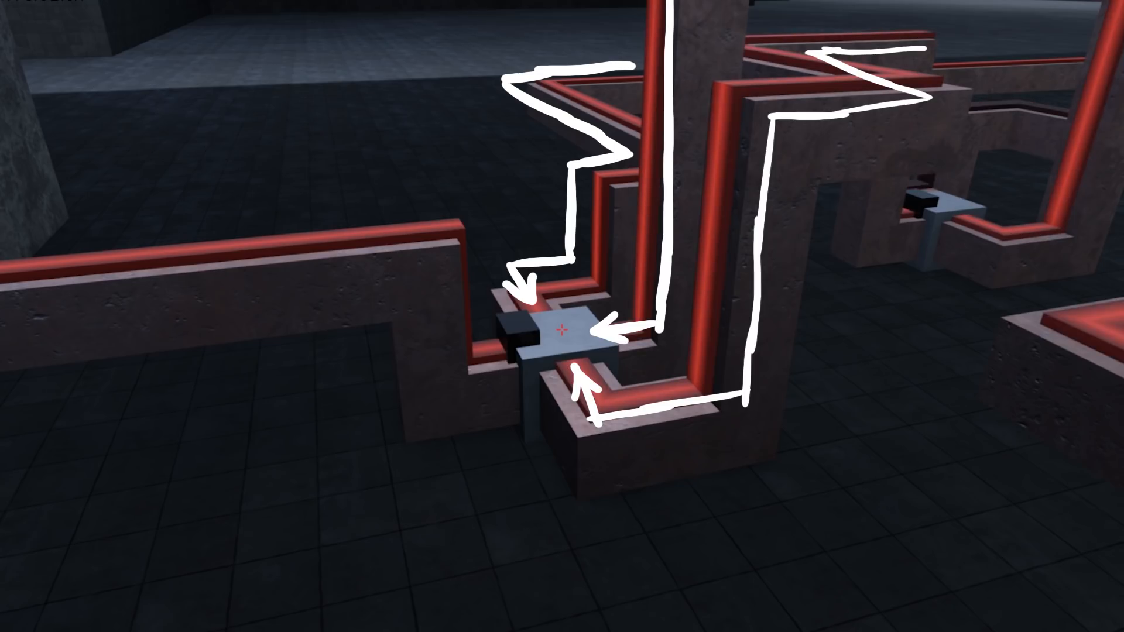
# Step: Turn the view toward the gate block where the red wires converge
pyautogui.moveTo(516, 387); pyautogui.dragTo(21, 318)
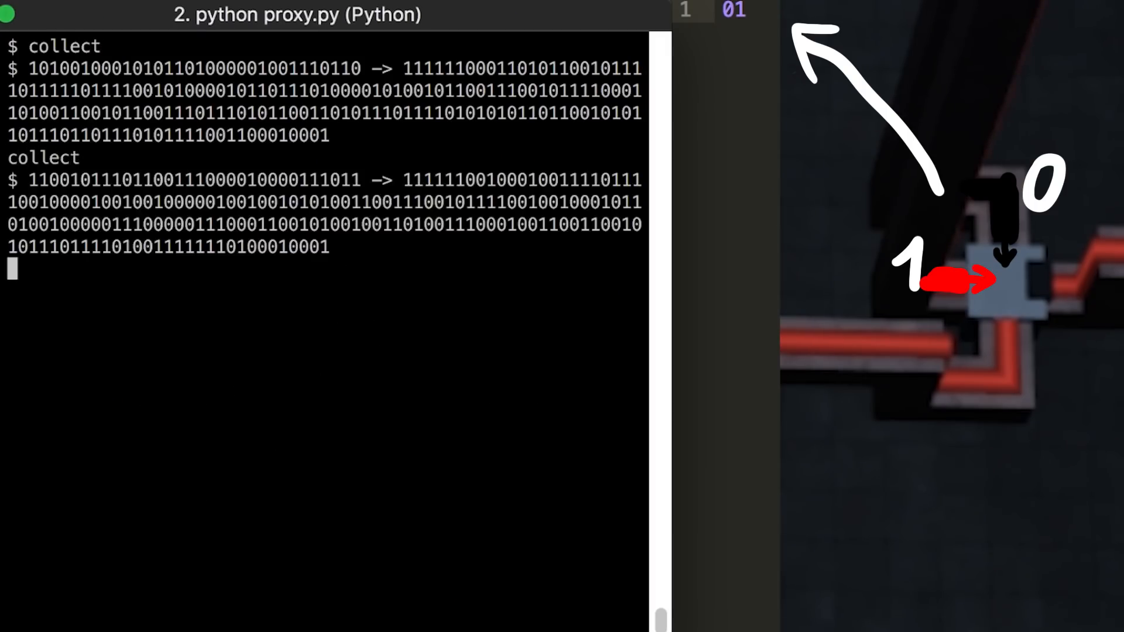
# Step: Run collect twice in the proxy terminal to gather more input-output bit samples
pyautogui.write('collect')
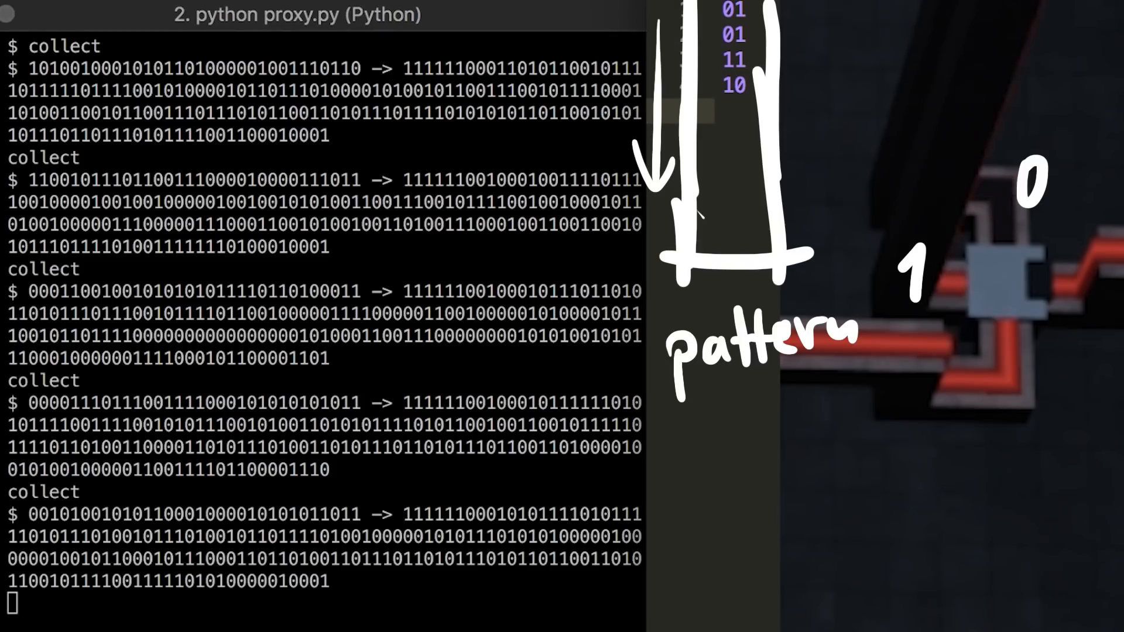
pyautogui.write('collect')
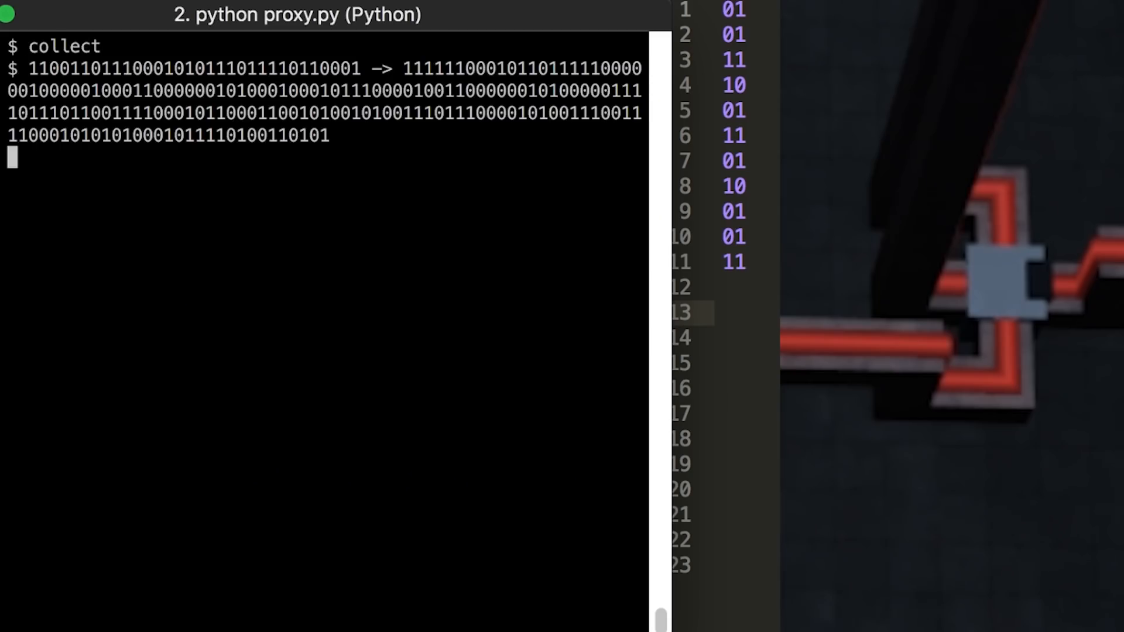
# Step: Run collect once more to add another sample to the bit-pair notes
pyautogui.write('collect')
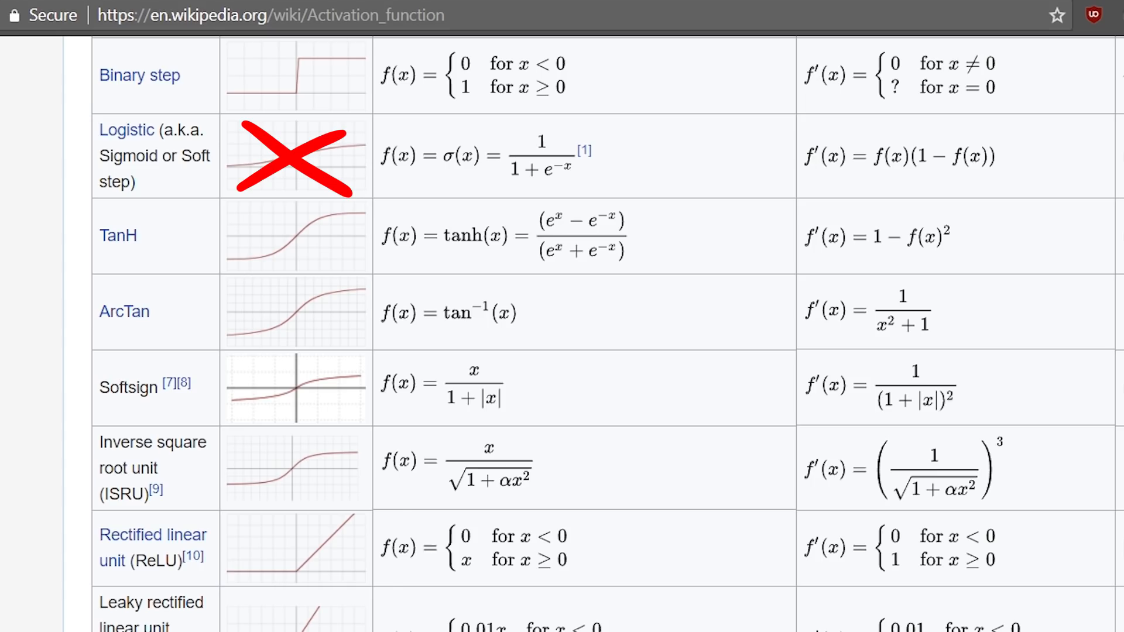
# Step: Select text in the activation-function table and enter the tensorflow.org install_windows URL
pyautogui.moveTo(94, 494); pyautogui.dragTo(379, 602)
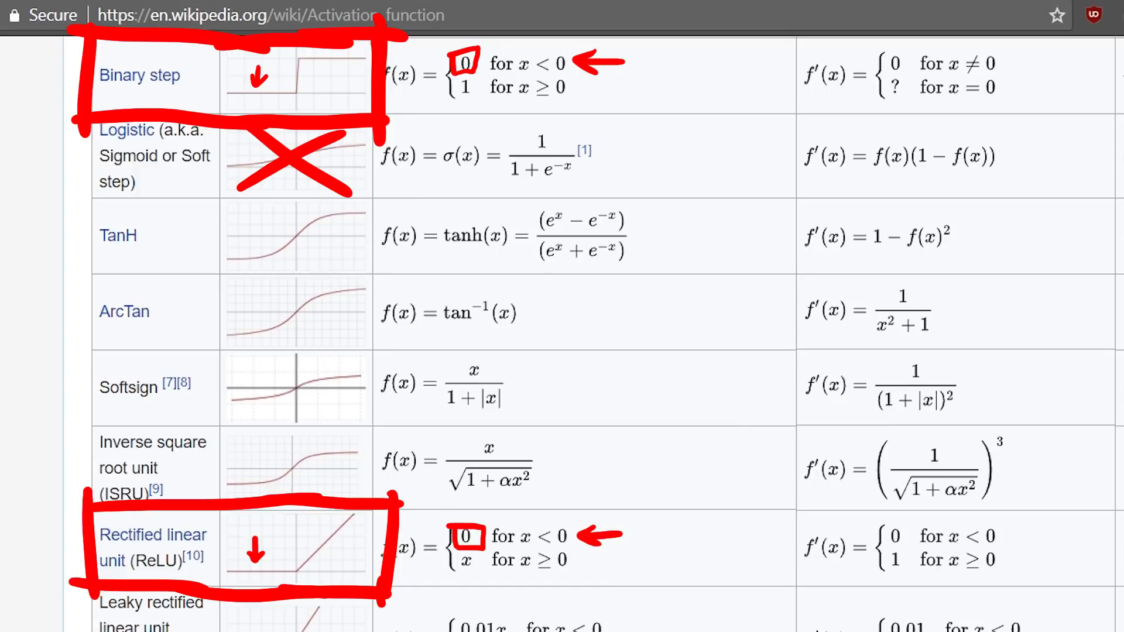
pyautogui.write('https://www.tensorflow.org/install/install_windows')
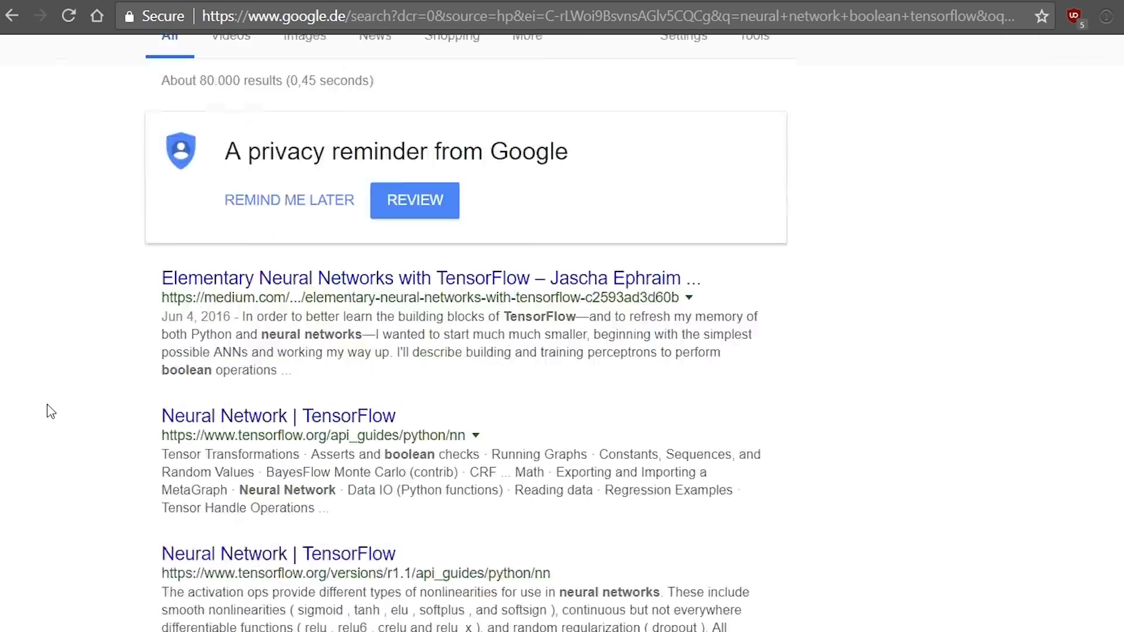
# Step: Open 'Solving XOR with a Neural Network in TensorFlow' from the results and scroll into it
pyautogui.scroll(-3)
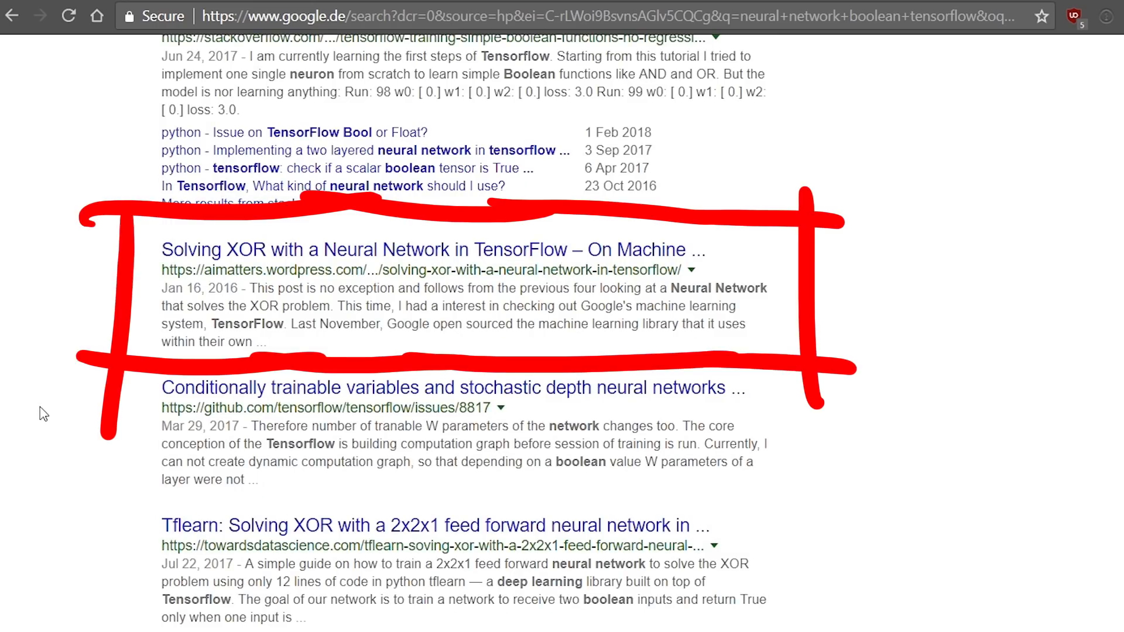
pyautogui.moveTo(250, 274)
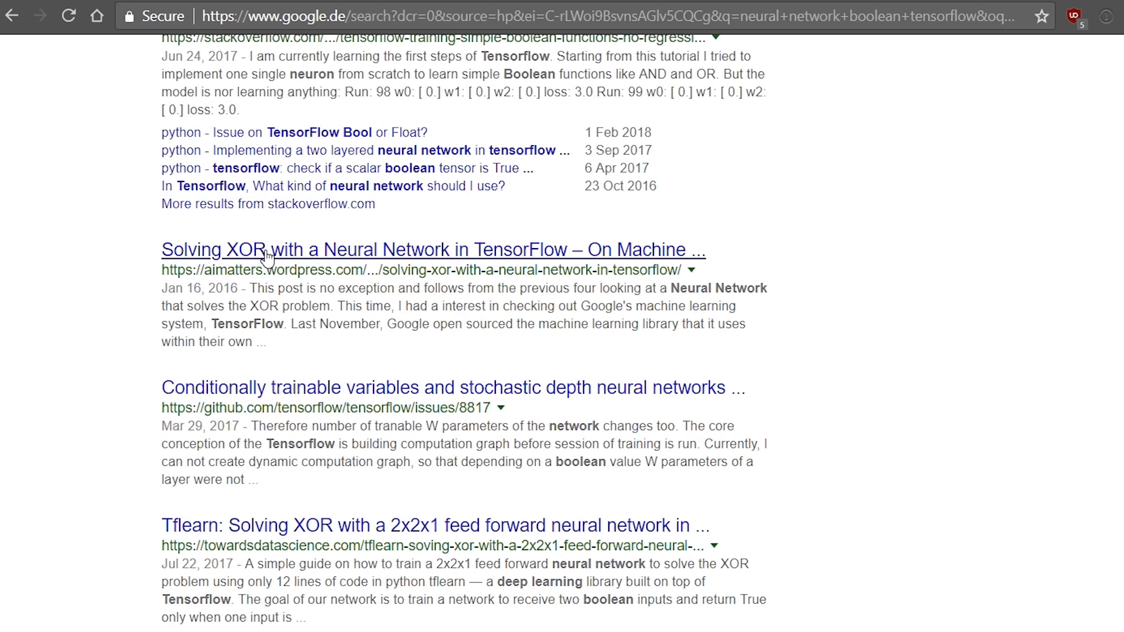
pyautogui.click(432, 250)
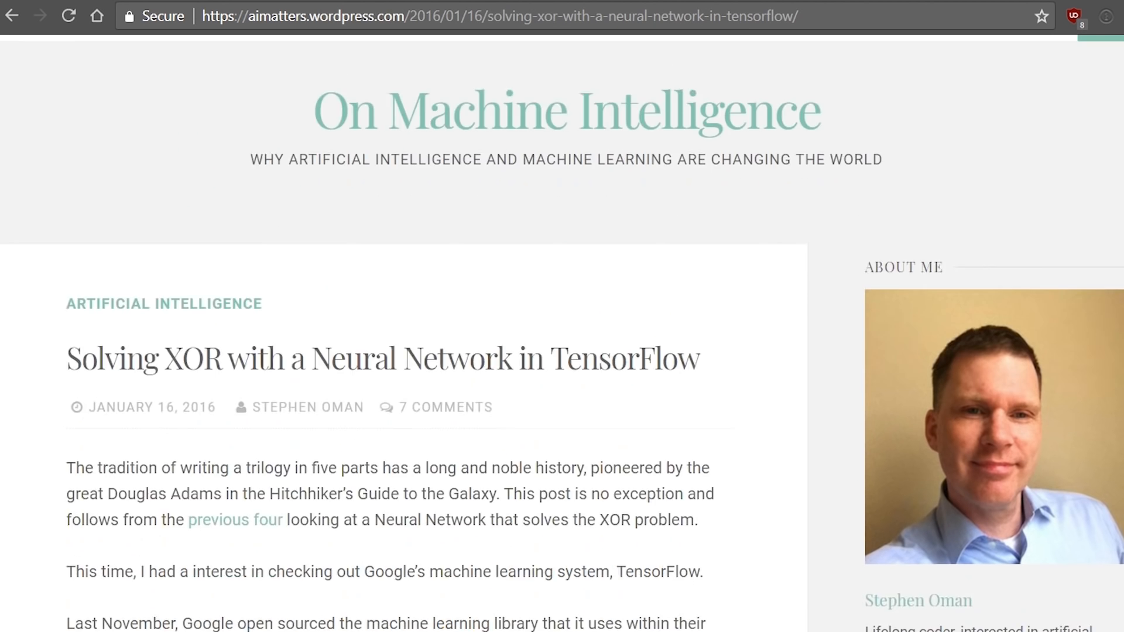
pyautogui.scroll(-3)
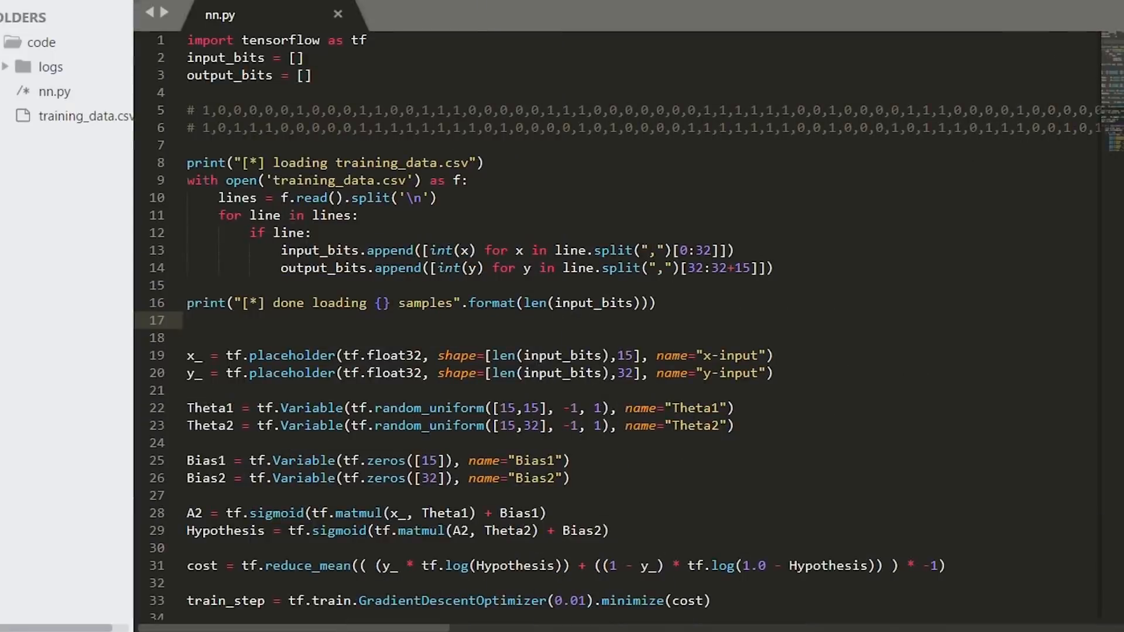
pyautogui.scroll(-3)
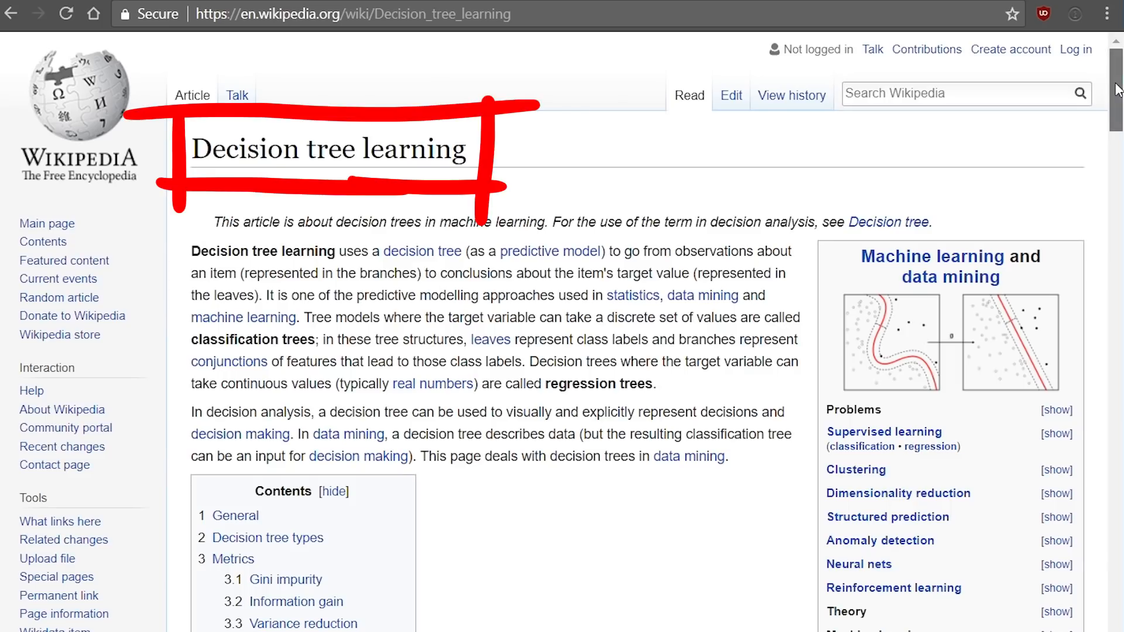
pyautogui.scroll(-3)
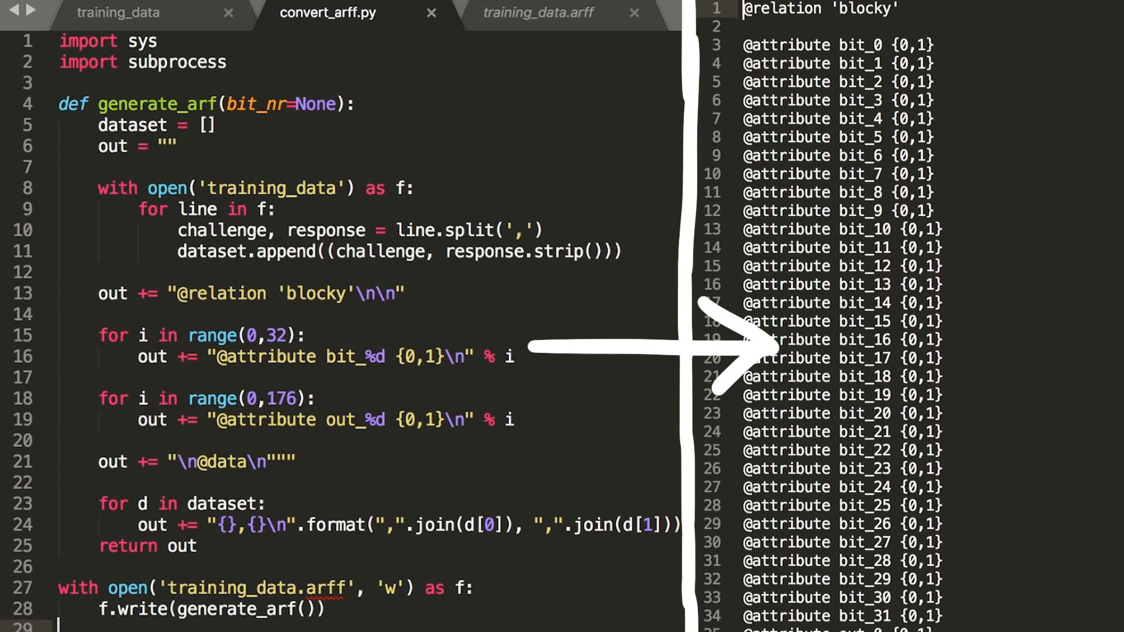
pyautogui.scroll(-3)
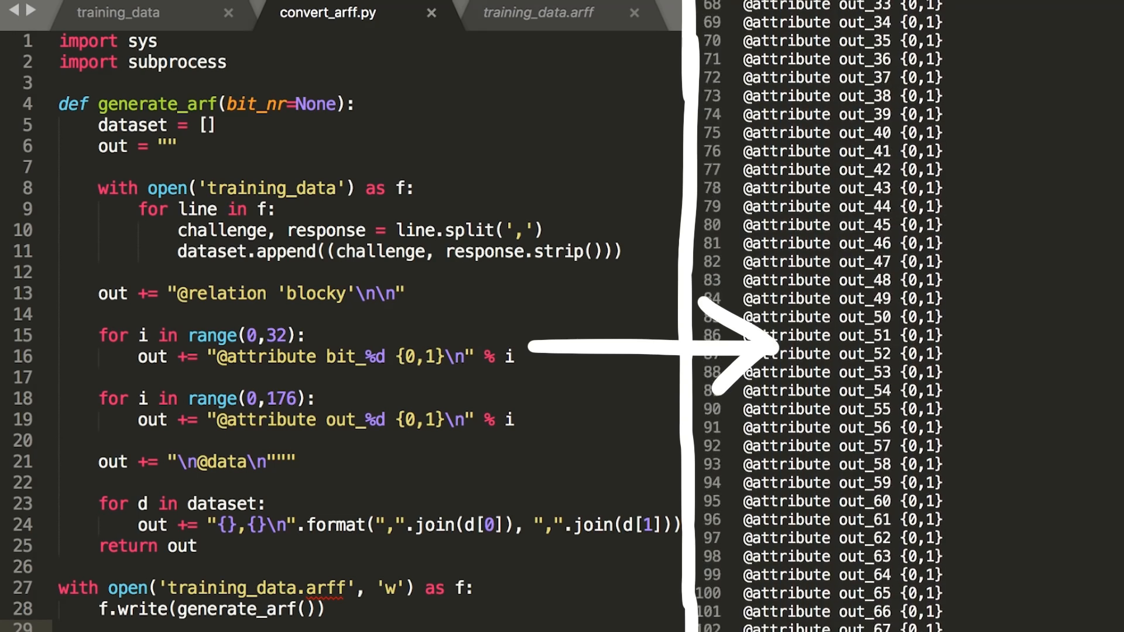
pyautogui.scroll(-3)
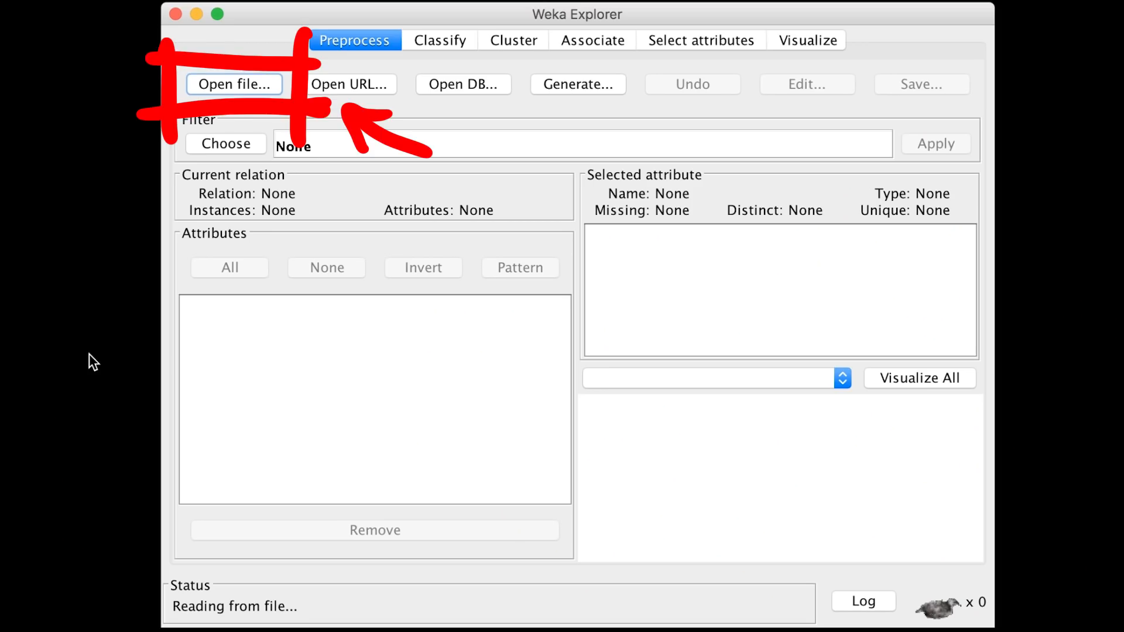
# Step: Remove every out_ attribute except out_17, leaving bit_0–bit_31, and move to Classify
pyautogui.click(234, 84)
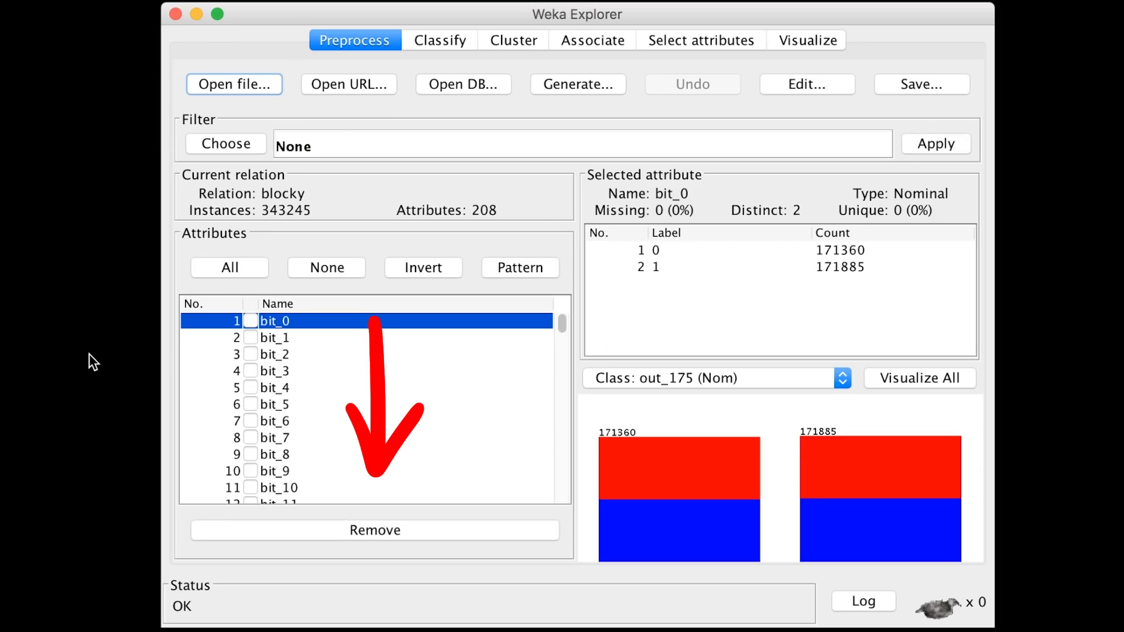
pyautogui.scroll(-3)
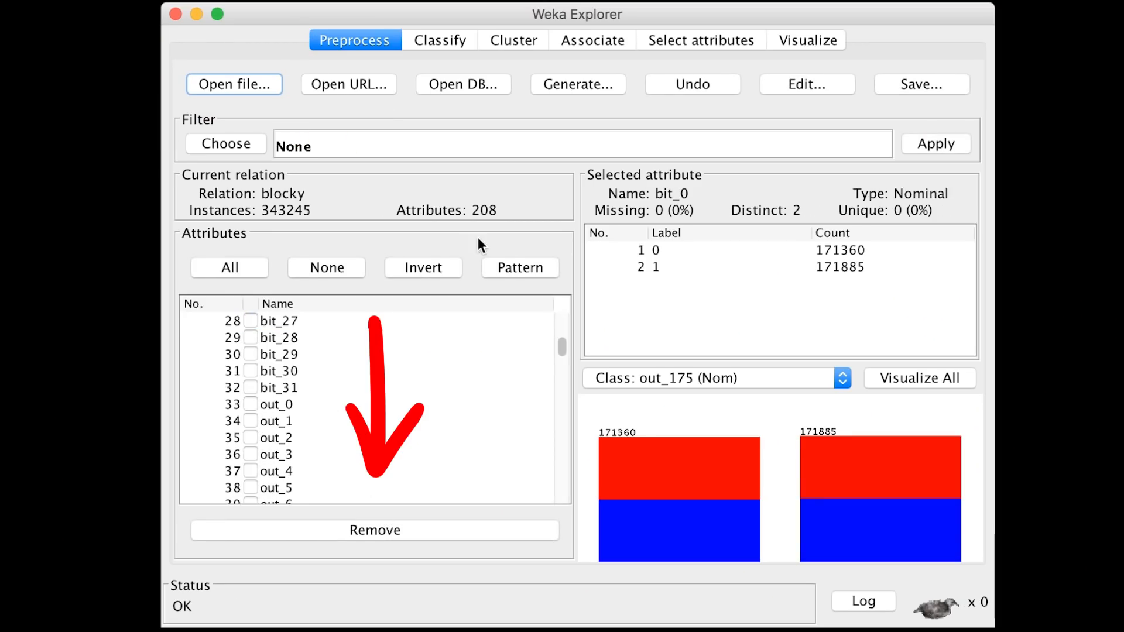
pyautogui.click(422, 267)
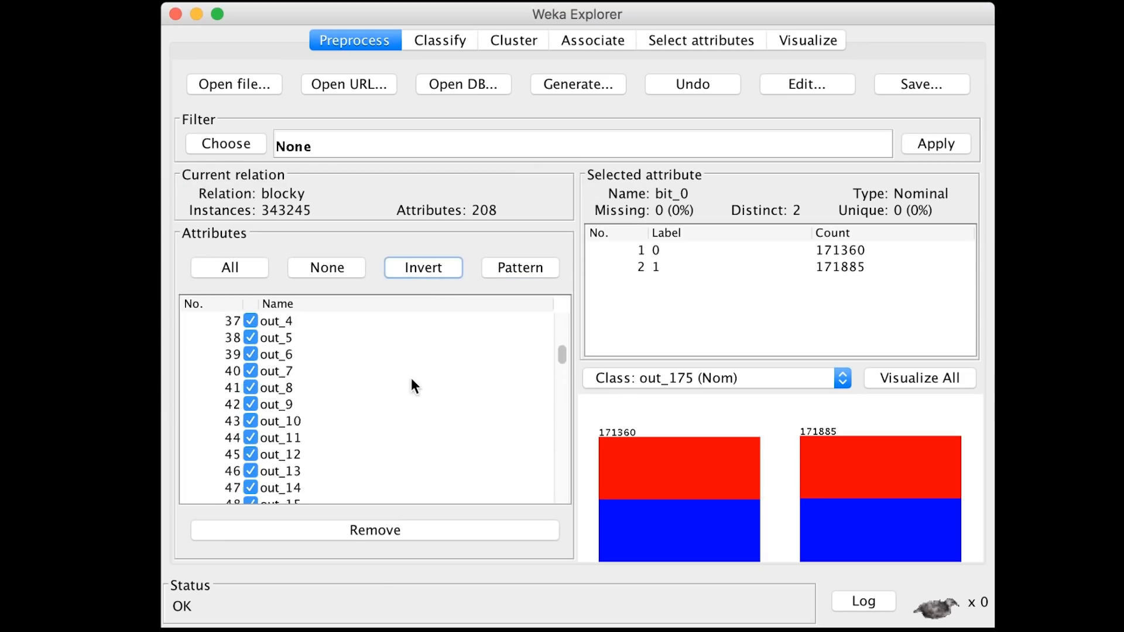
pyautogui.click(934, 143)
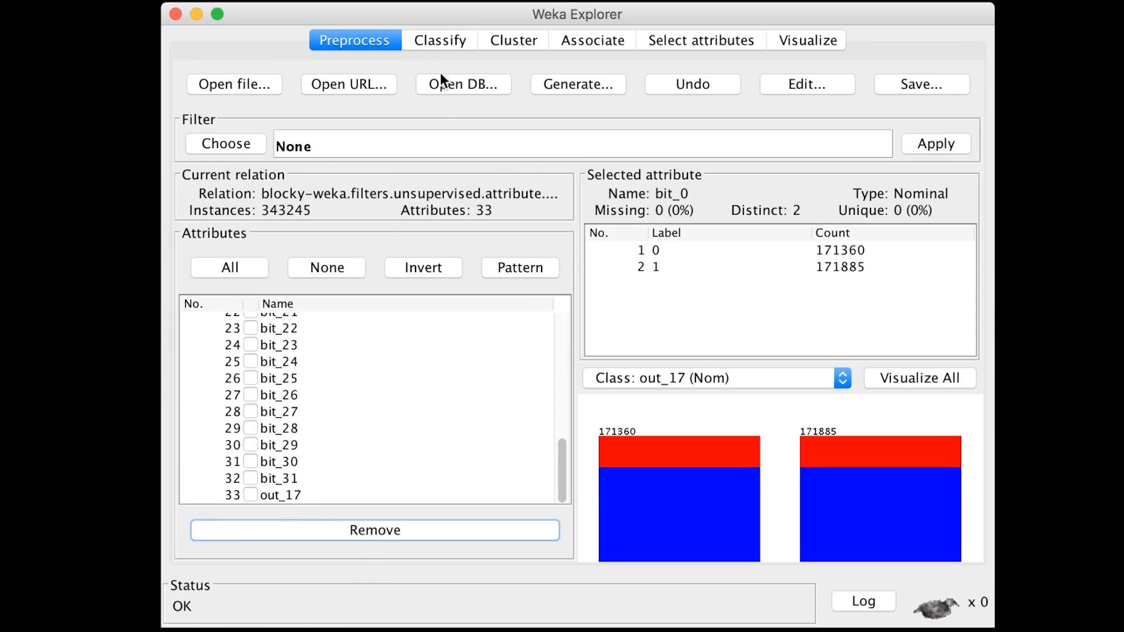
pyautogui.click(439, 40)
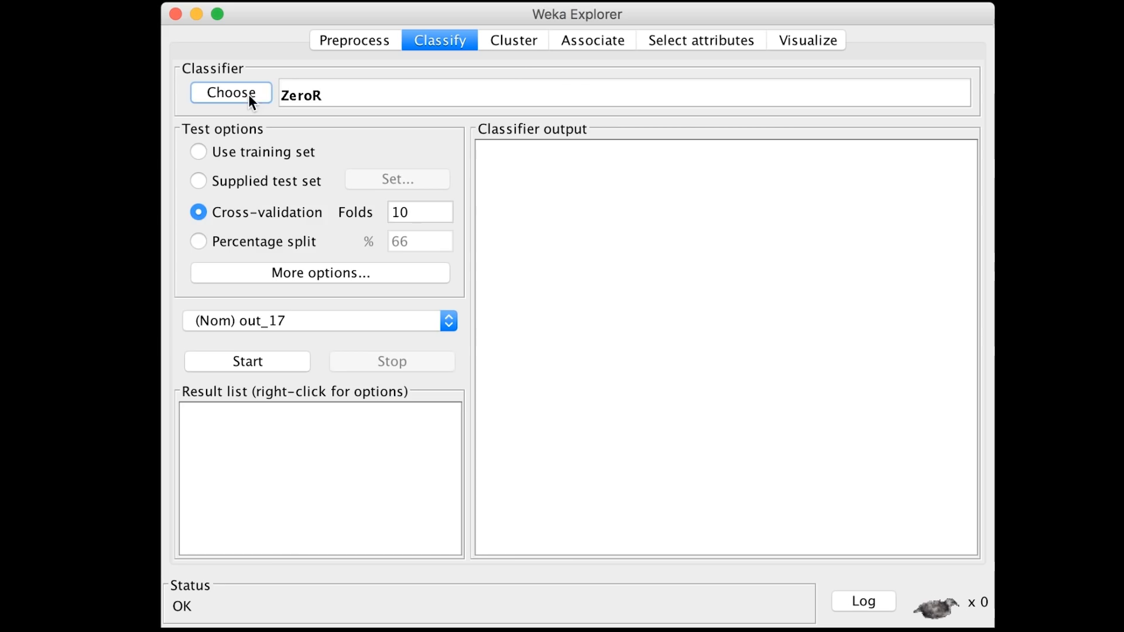
# Step: Choose the PART rule classifier and accept its defaults: confidence 0.25, 2 objects, 3 folds
pyautogui.click(230, 93)
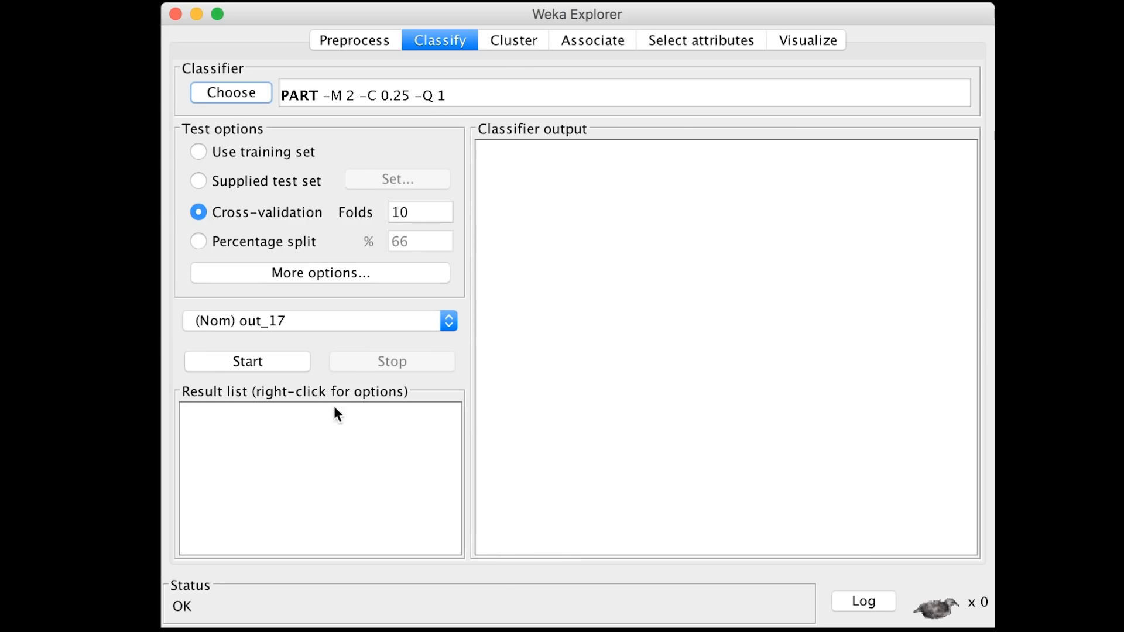
pyautogui.moveTo(459, 528)
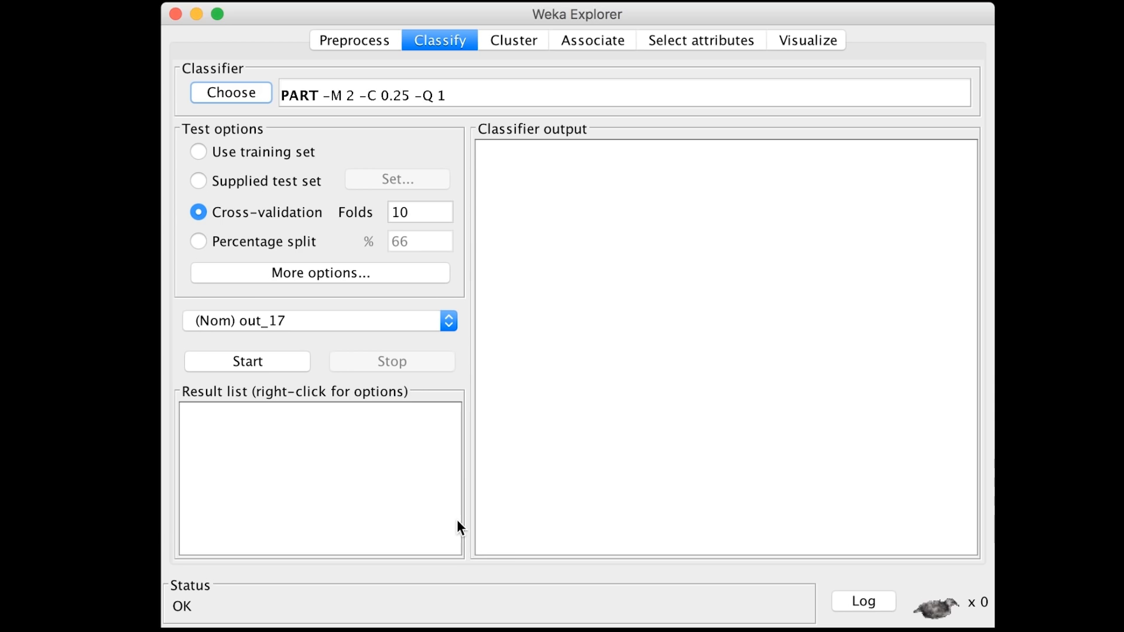
pyautogui.moveTo(464, 469)
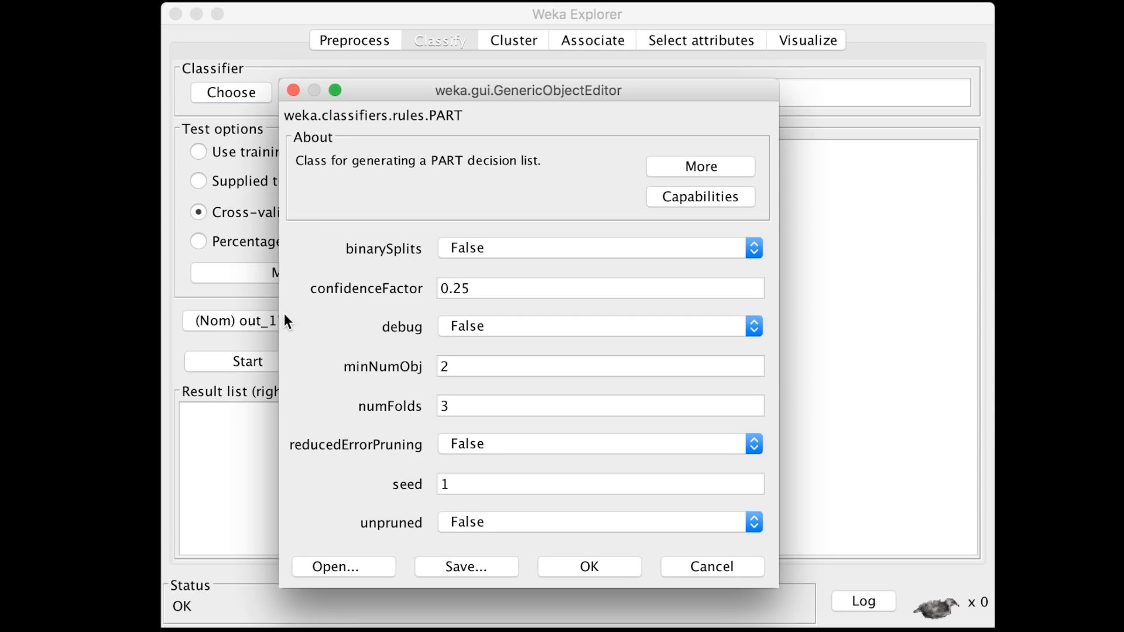
pyautogui.moveTo(184, 477)
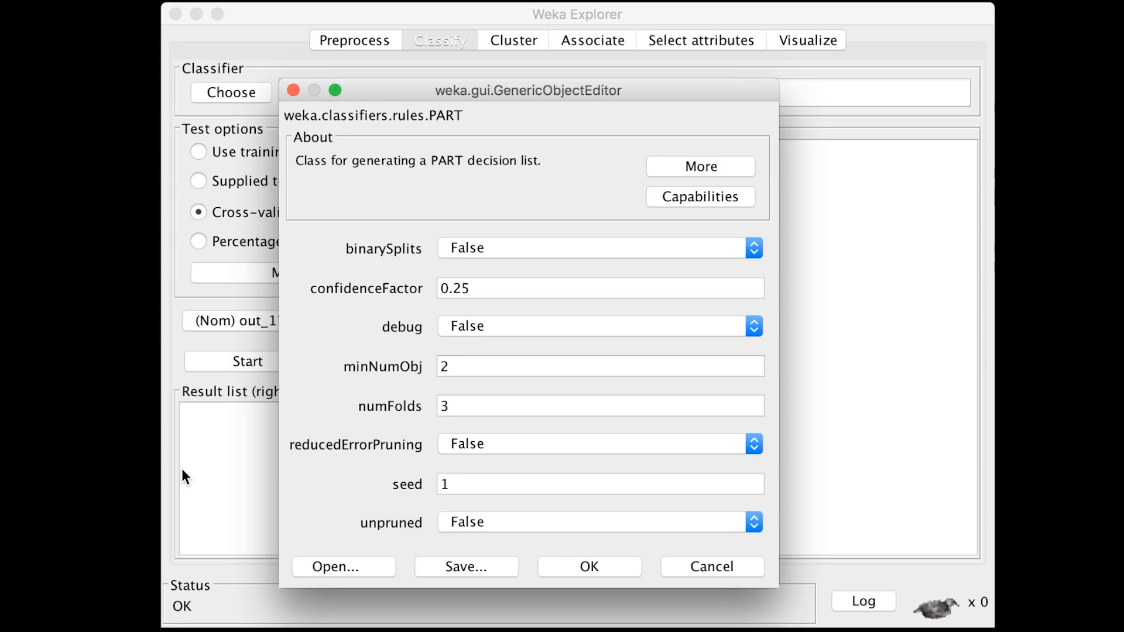
pyautogui.moveTo(686, 222)
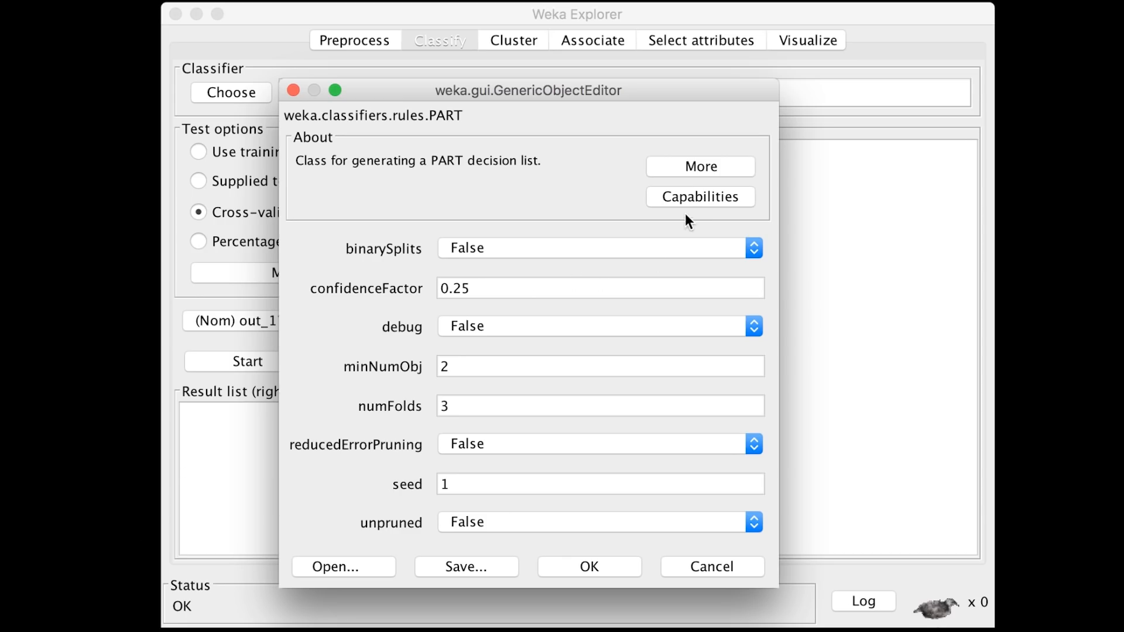
pyautogui.click(698, 196)
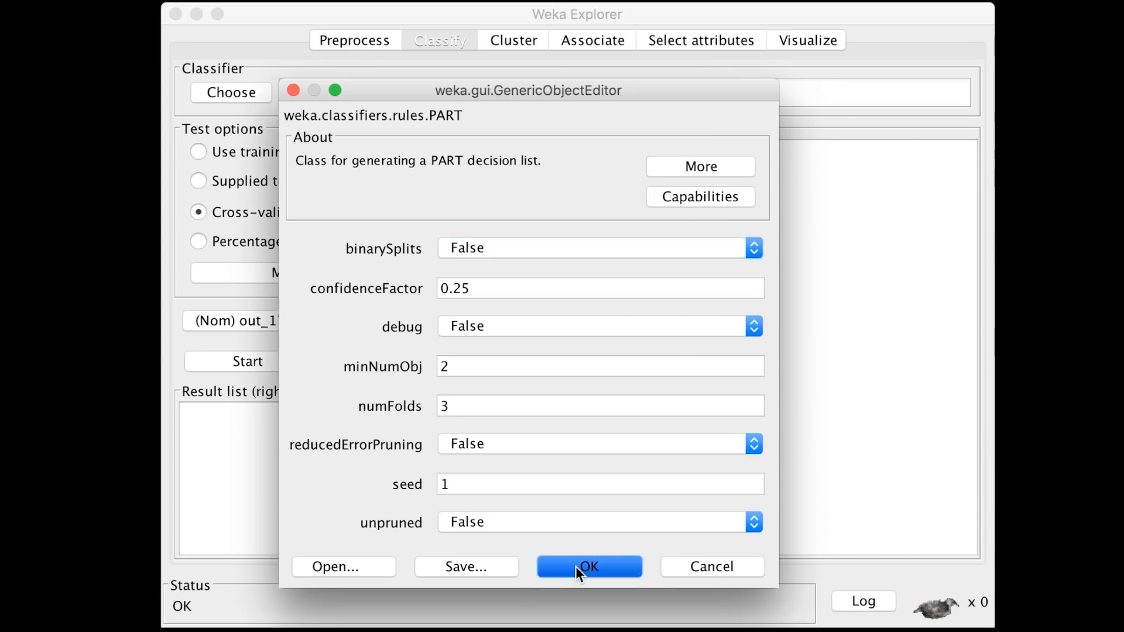
pyautogui.click(587, 566)
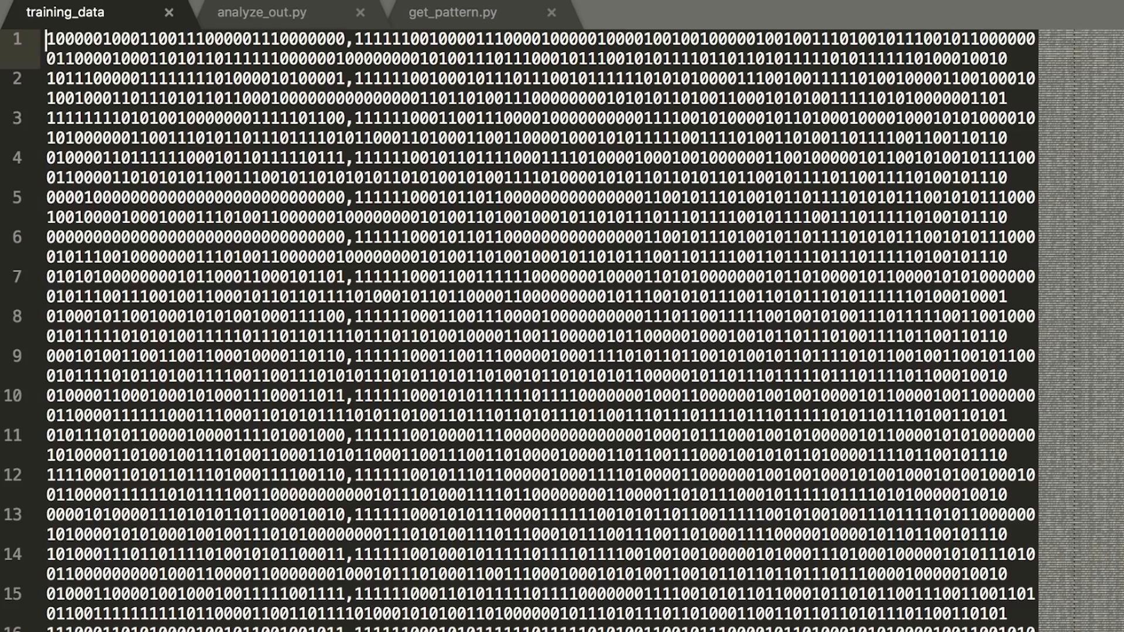
# Step: In analyze_out.py select the index line to change 119 to 96 and review the script
pyautogui.click(261, 12)
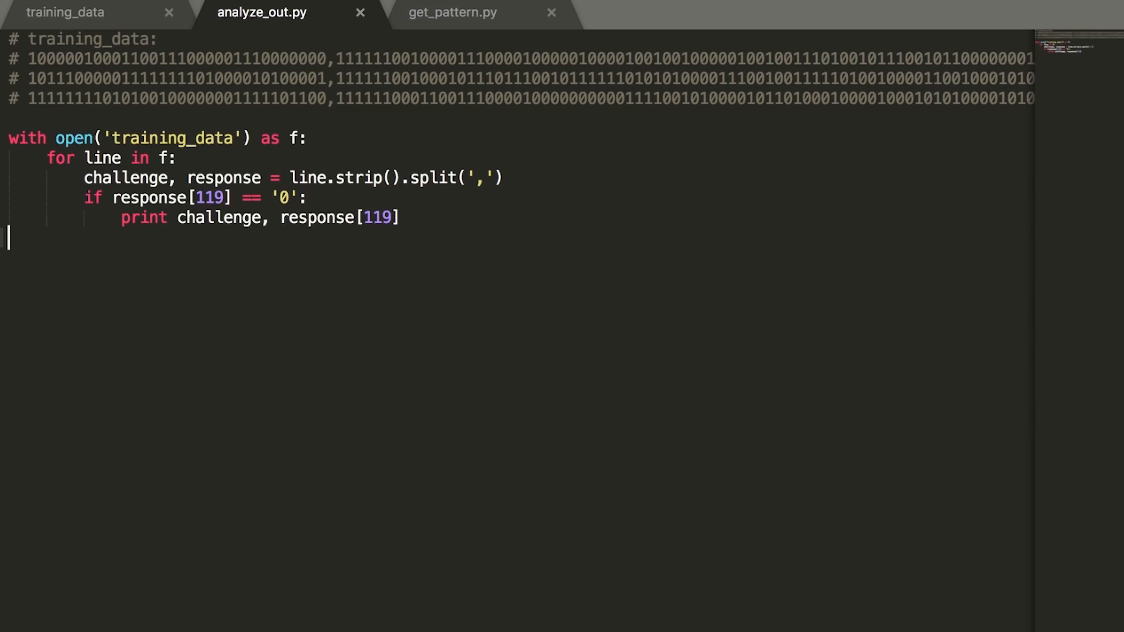
pyautogui.moveTo(86, 179); pyautogui.dragTo(416, 243)
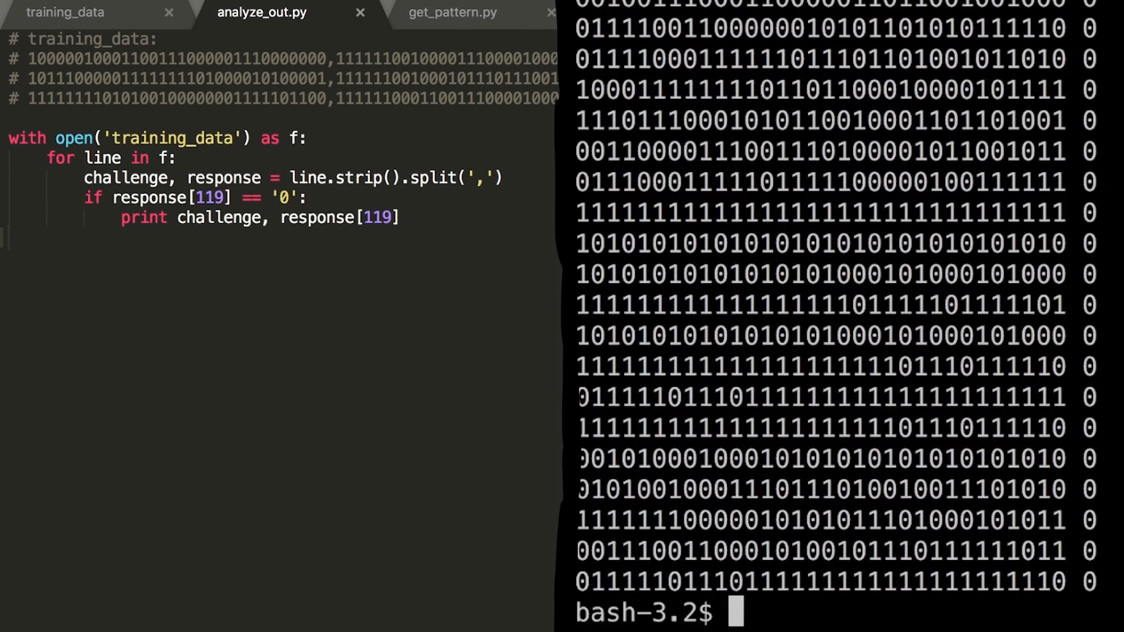
pyautogui.scroll(-3)
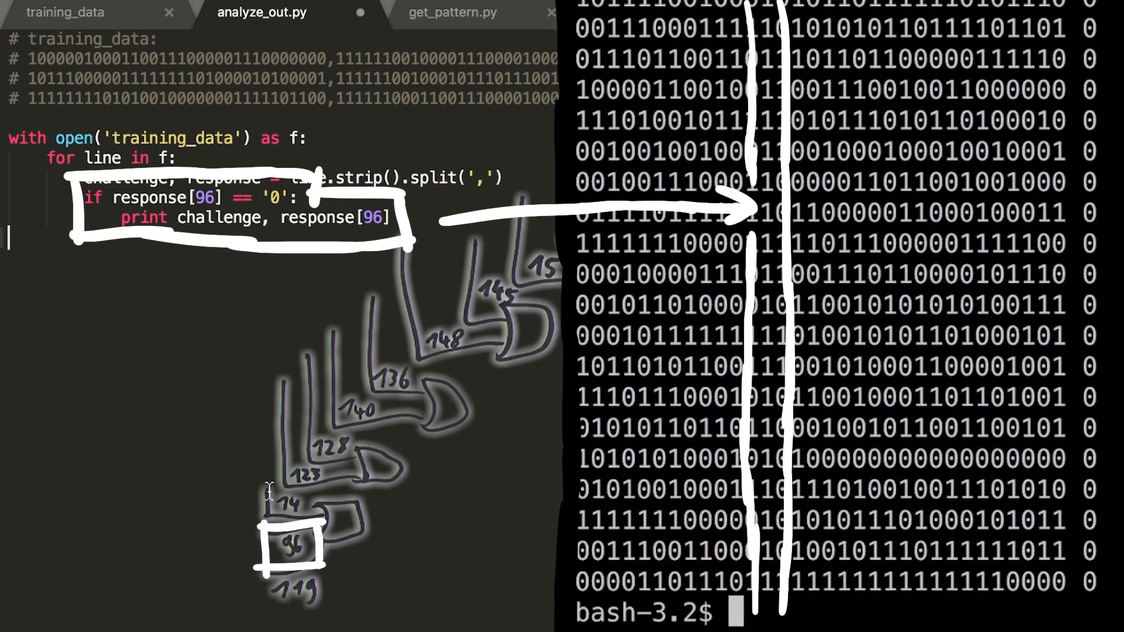
pyautogui.scroll(-3)
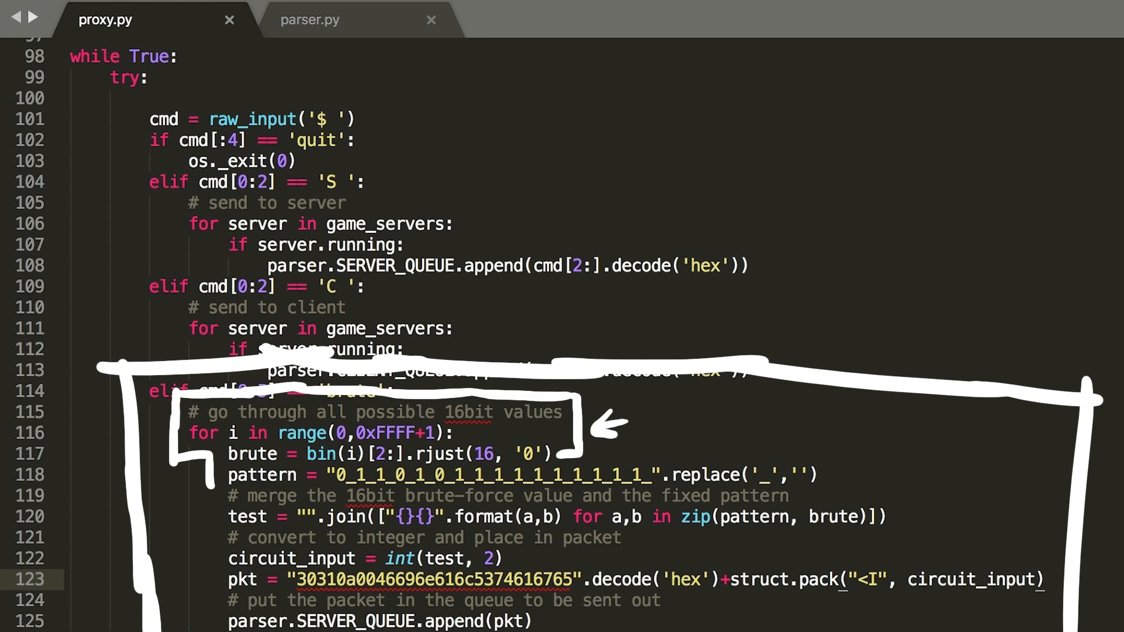
# Step: Switch to the proxy.py tab to add the 16-bit brute command branch
pyautogui.click(309, 20)
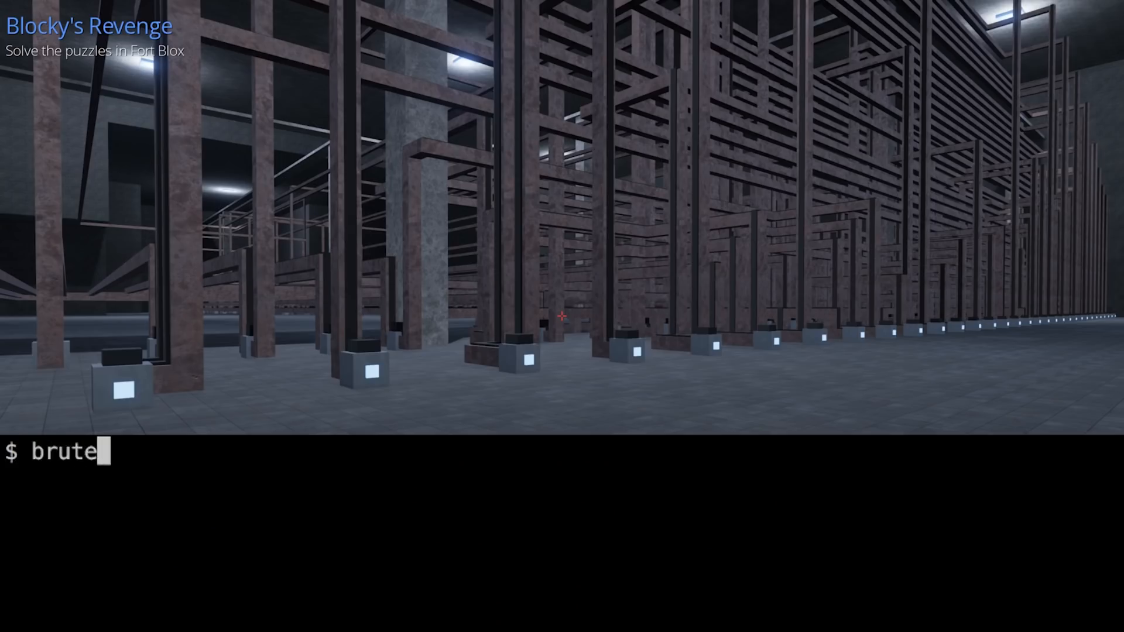
# Step: Send the brute command through the proxy to try all 16-bit circuit inputs
pyautogui.press('Return')
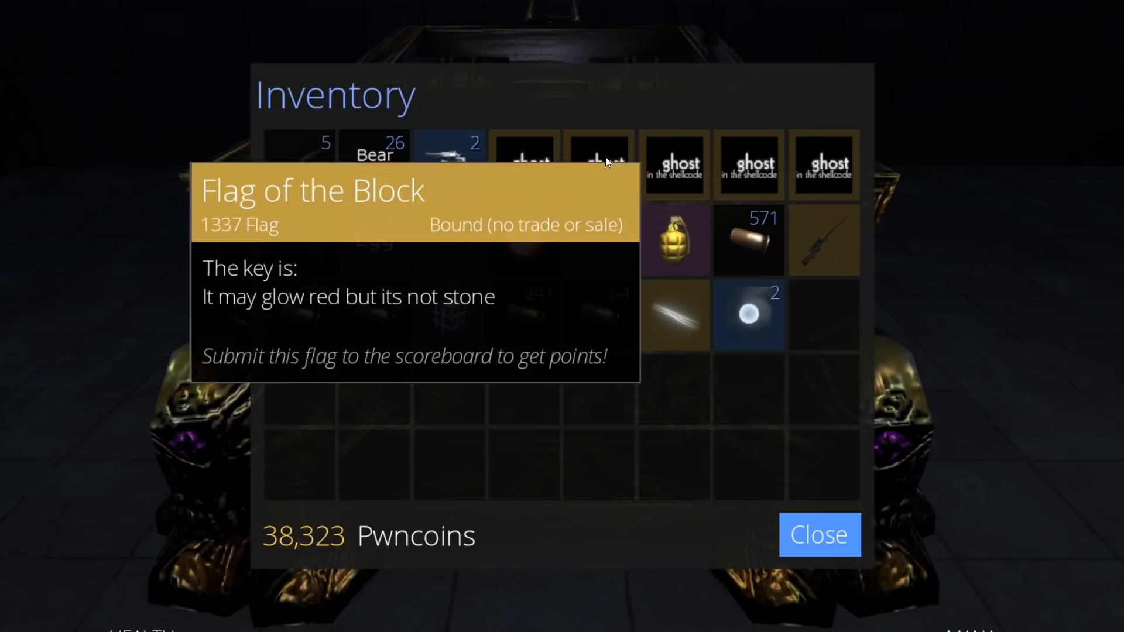
# Step: Dismiss the inventory showing the Flag of the Block and return to Fort Blox
pyautogui.click(818, 534)
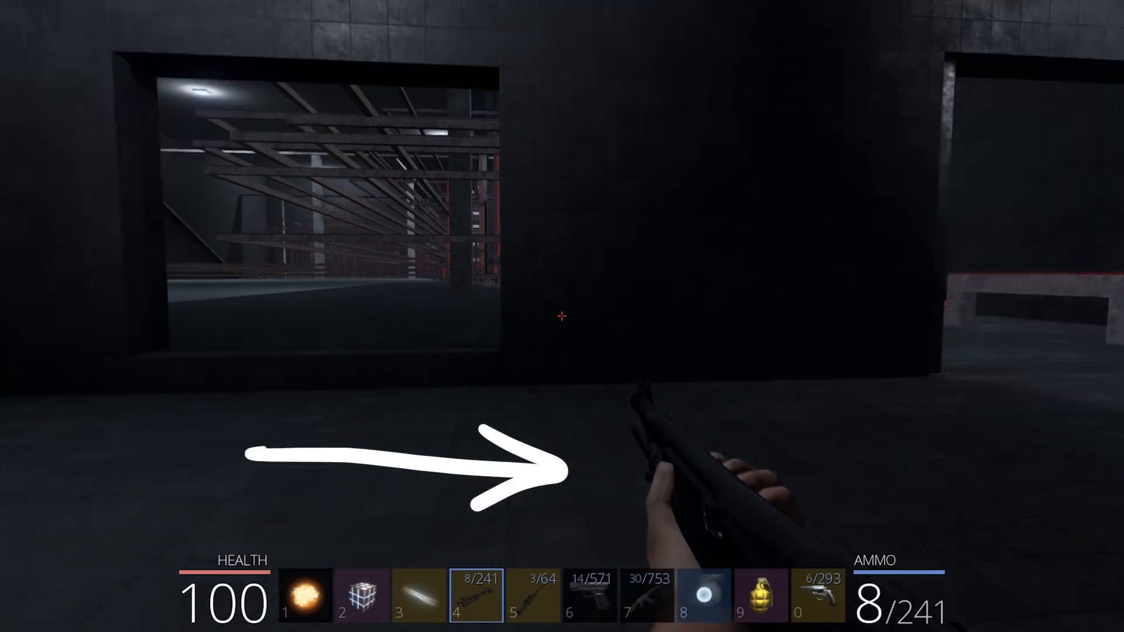